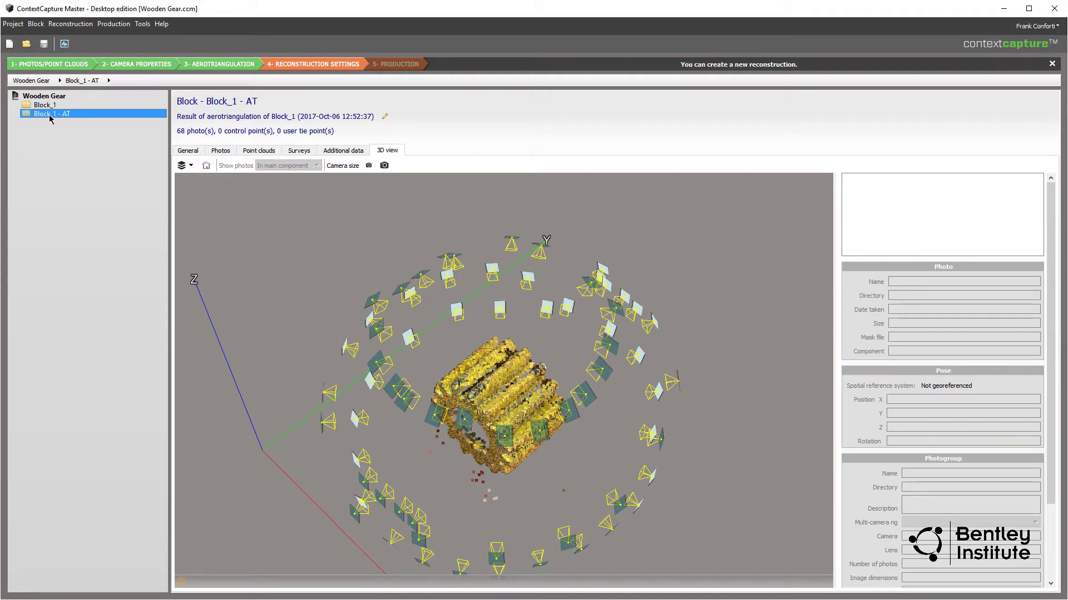
Add a new reconstruction under Block_1 - AT from its General summary.
left_click(187, 150)
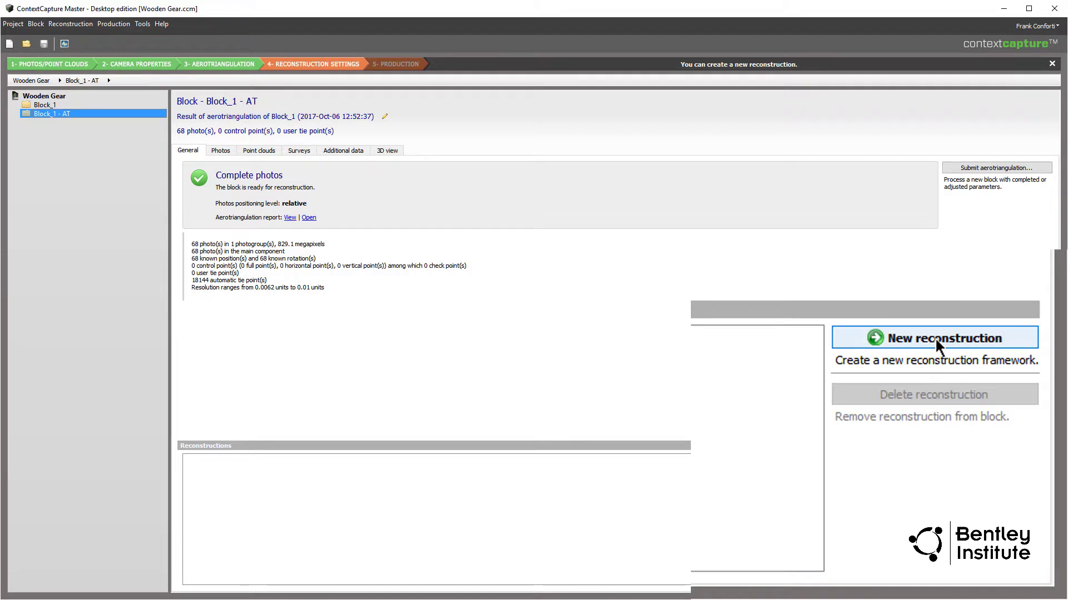
left_click(942, 338)
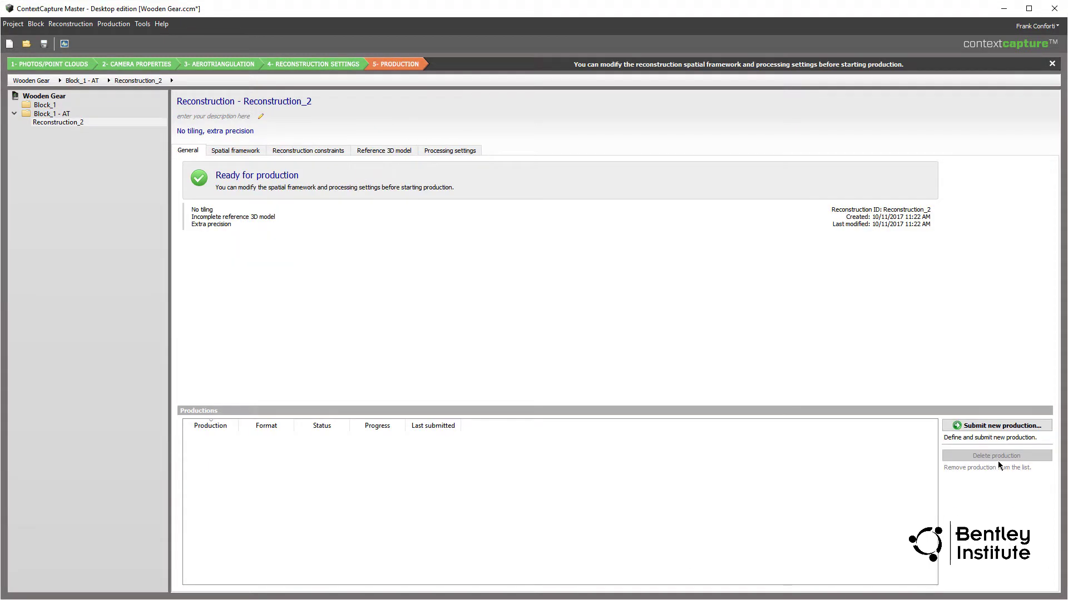
mouse_move(996, 464)
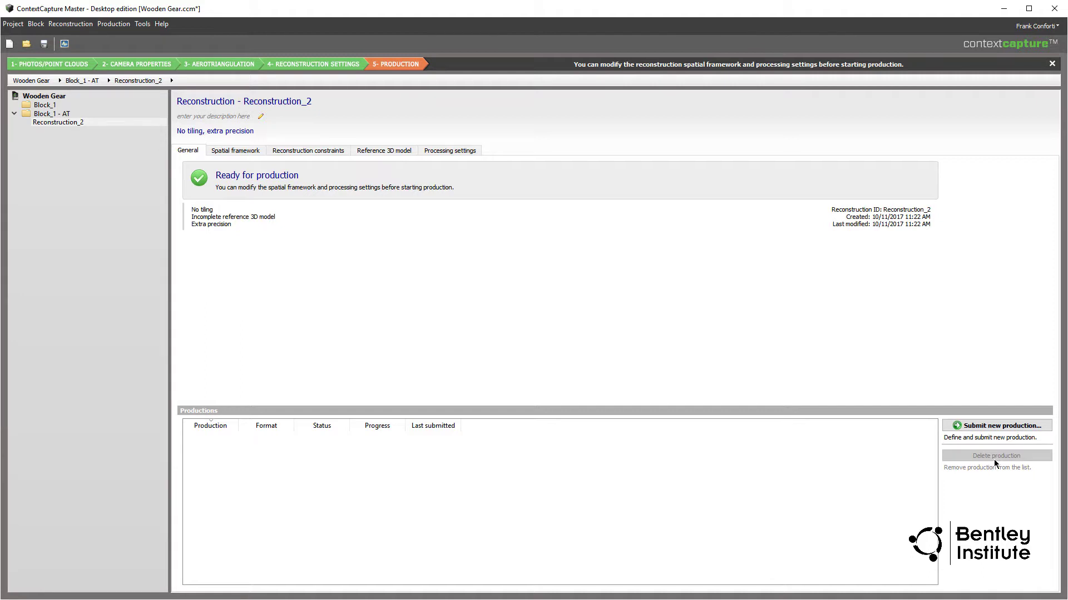
left_click(996, 426)
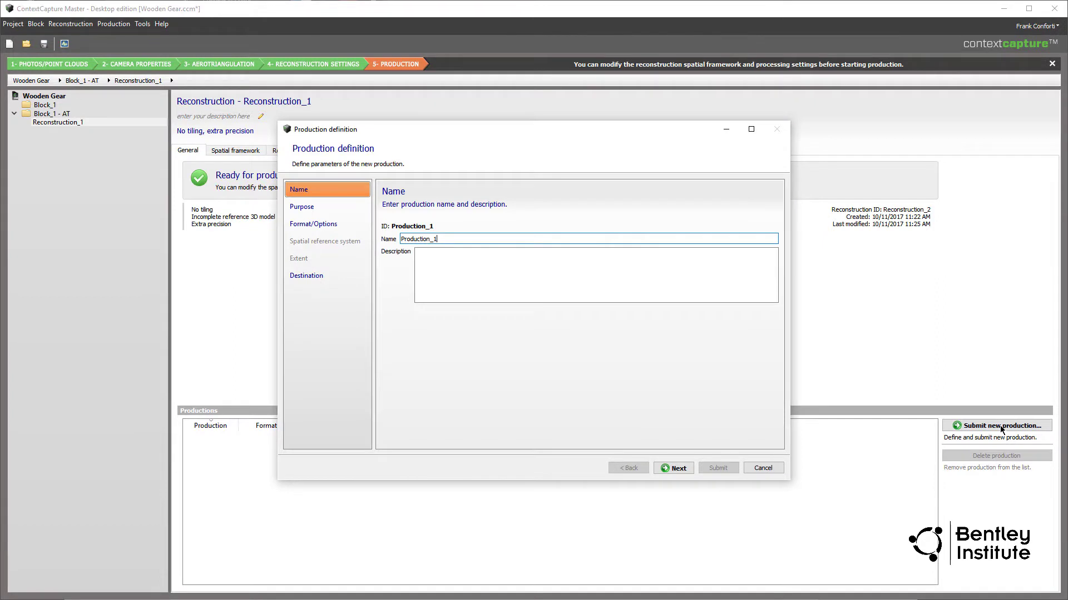
left_click(762, 468)
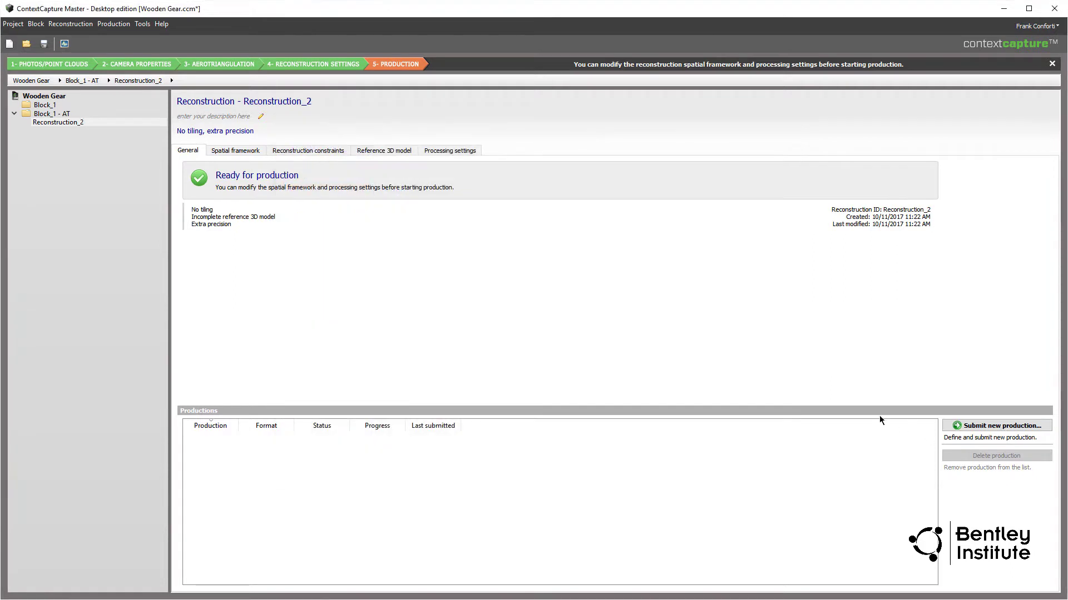
Show the spatial framework's region-of-interest box in an enlarged 3D view.
left_click(235, 150)
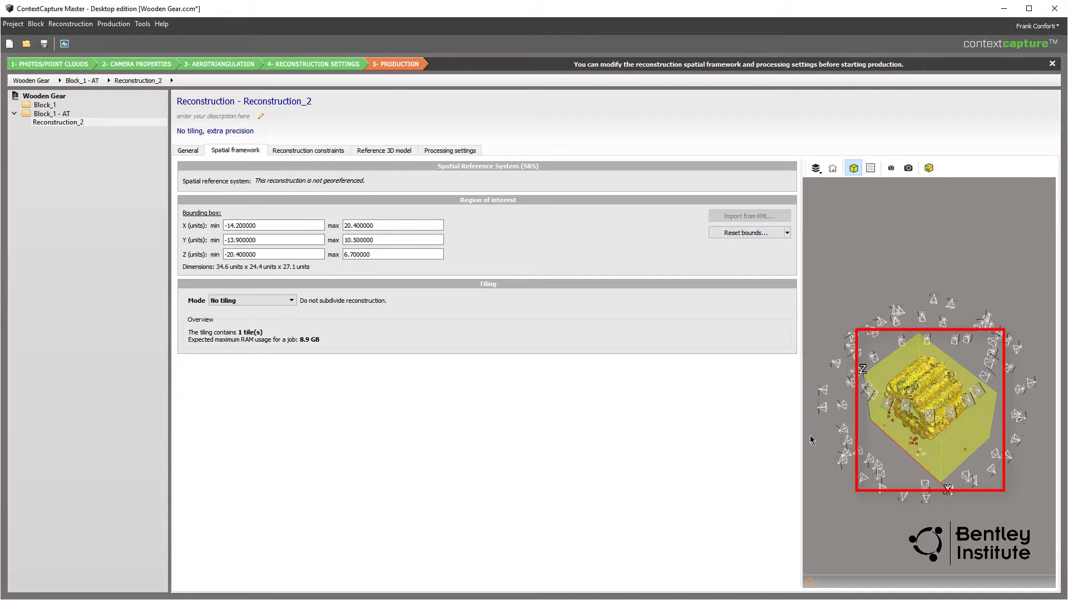
left_click(58, 123)
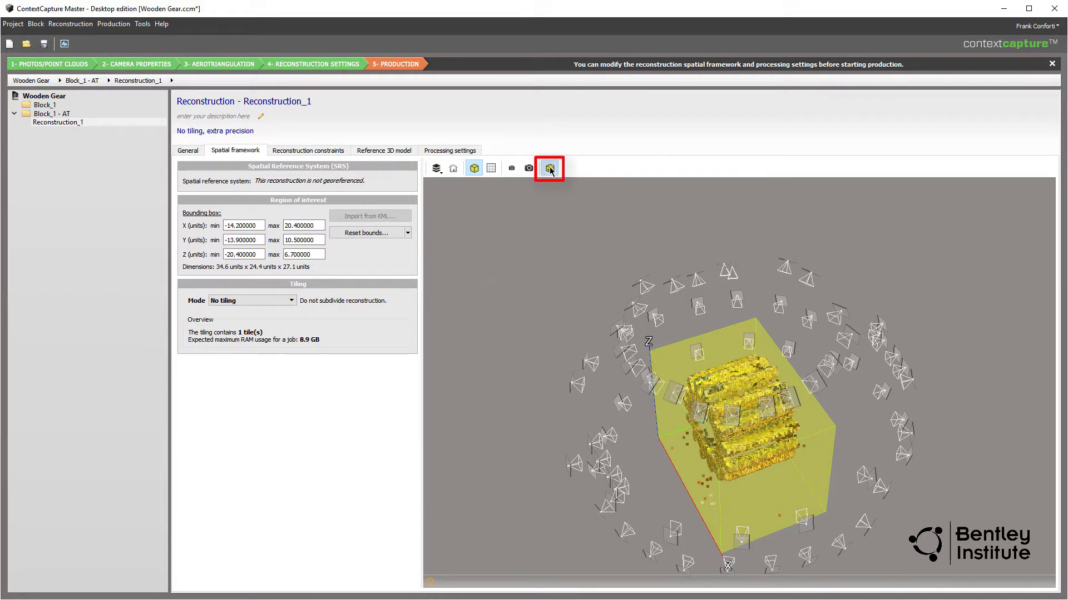
Drag the bounding box faces inward to fit the gear at about 25.1 × 20.5 × 27.1 units.
left_click(548, 167)
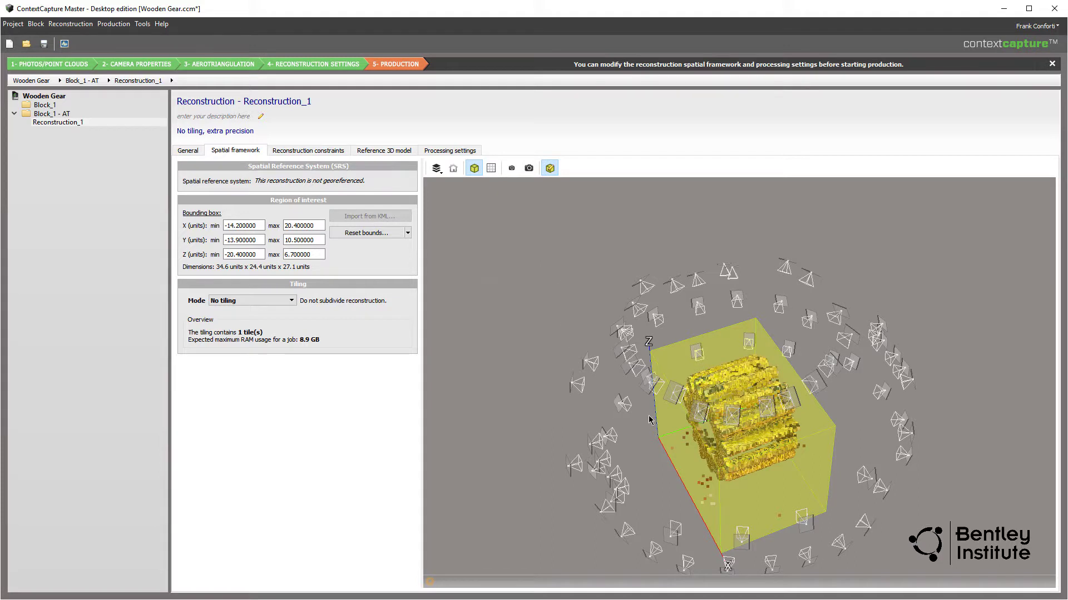
left_click(647, 427)
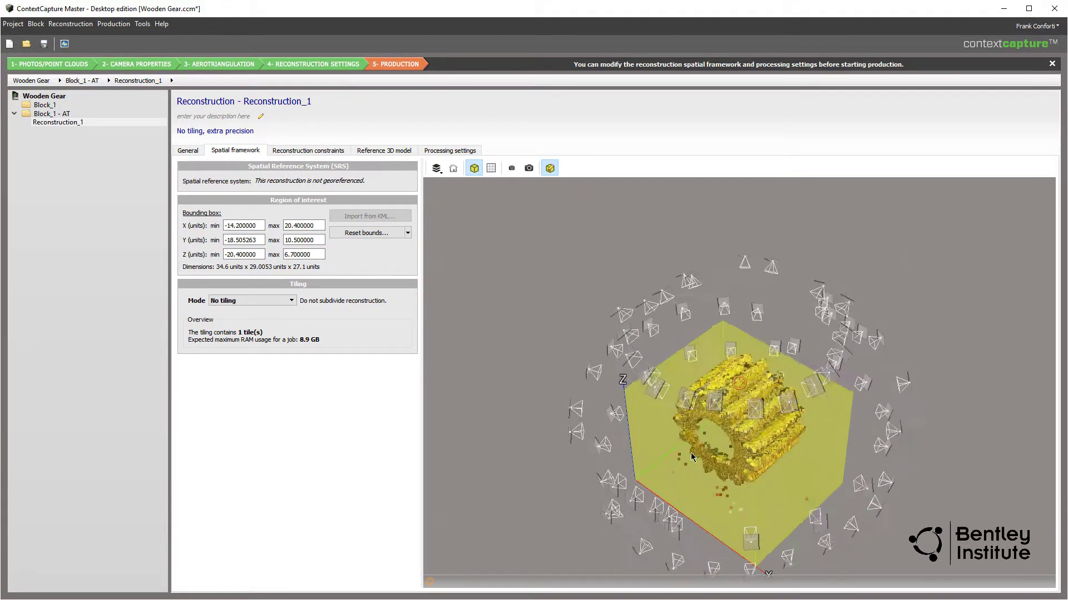
left_click_drag(690, 456, 819, 473)
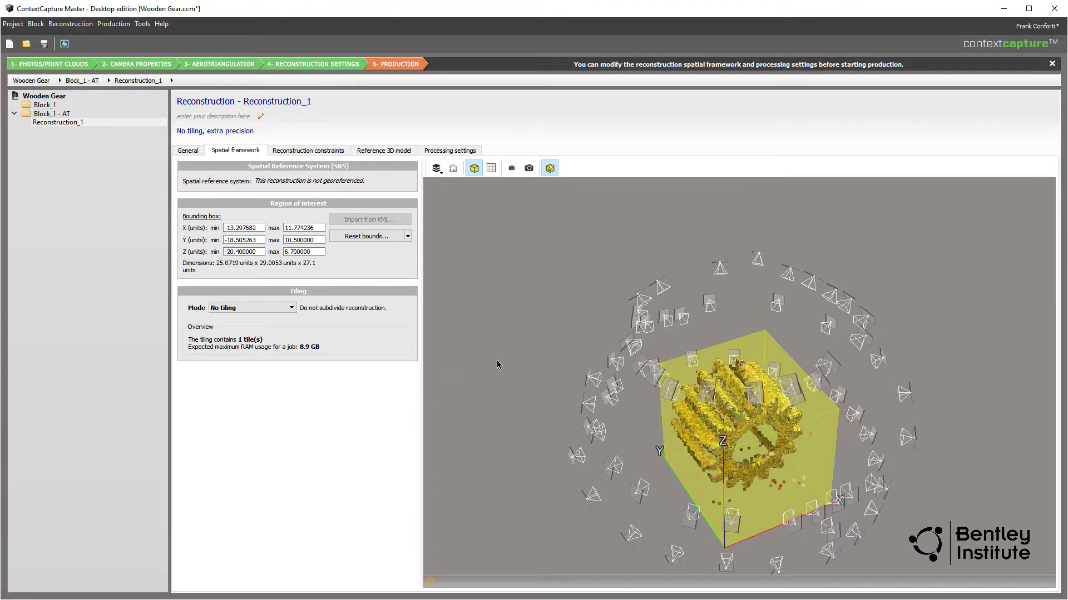
left_click_drag(497, 365, 608, 403)
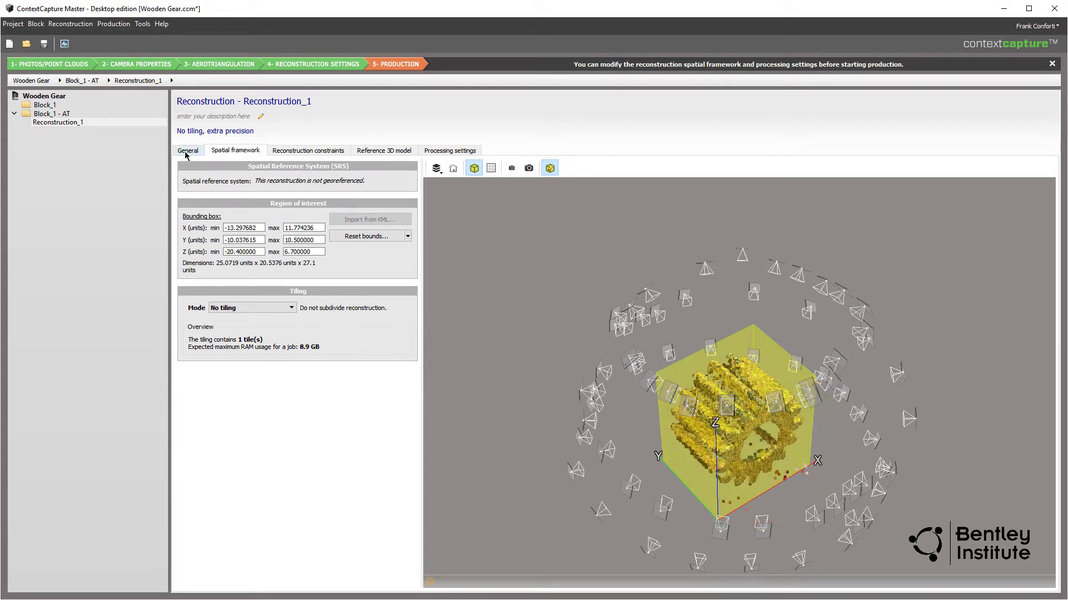
Start a new production from the reconstruction overview, keeping 3D mesh as its purpose.
left_click(186, 150)
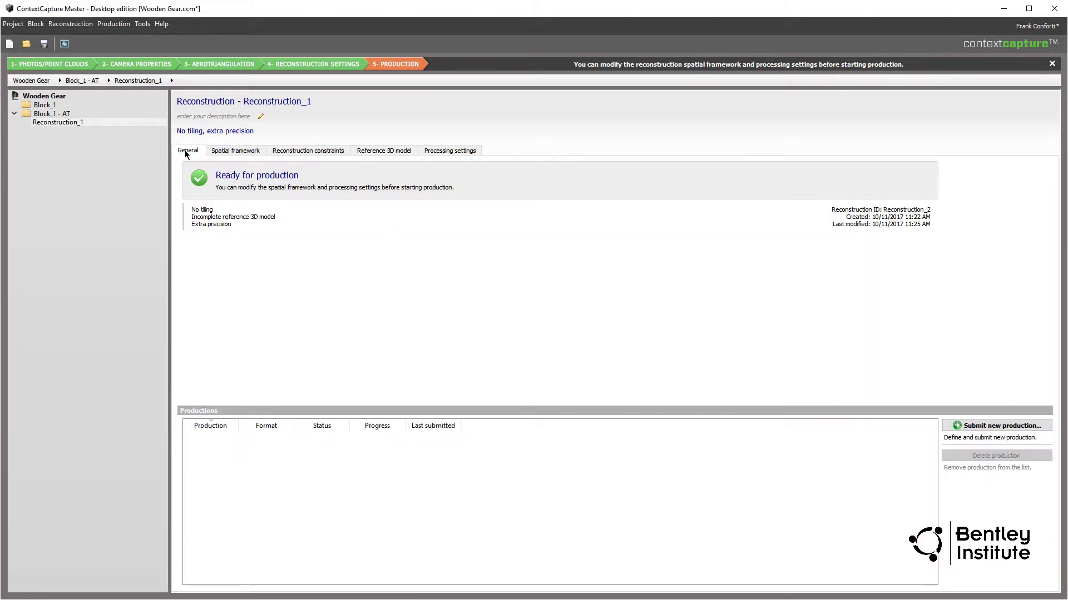
mouse_move(956, 438)
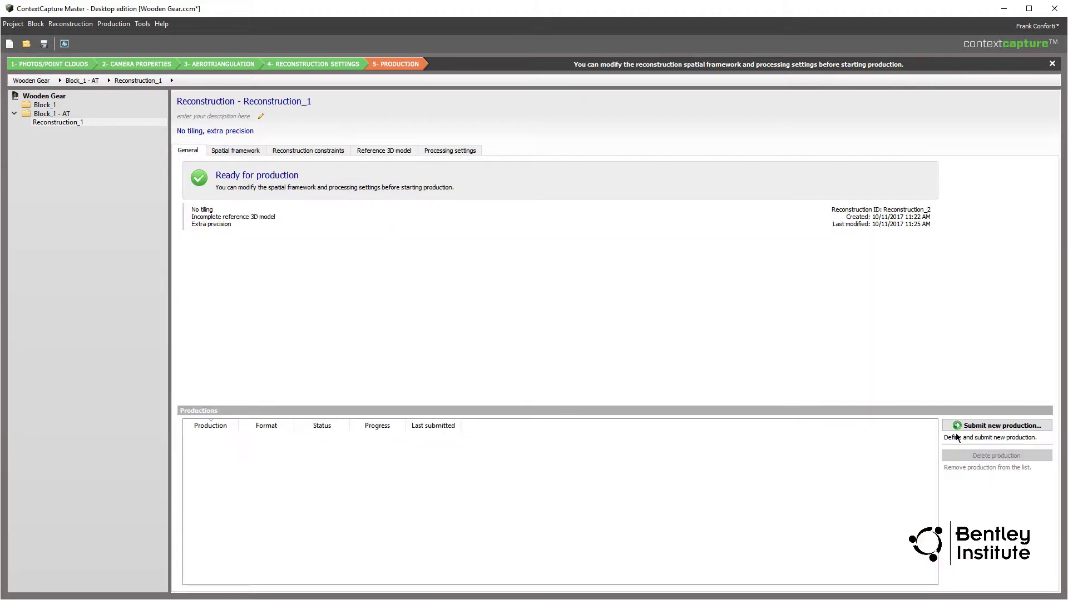
left_click(996, 426)
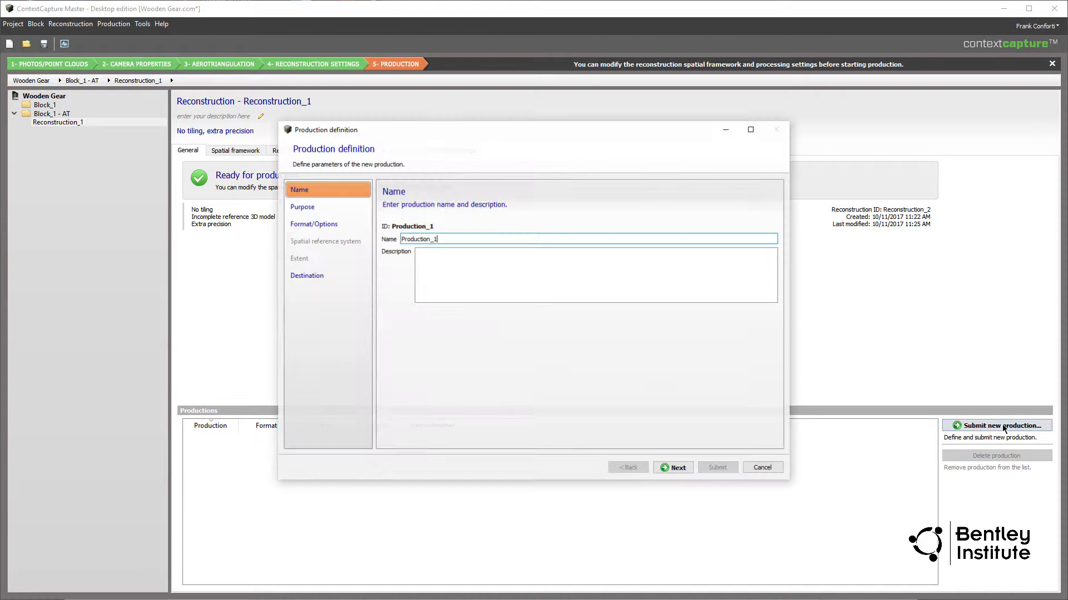
mouse_move(830, 502)
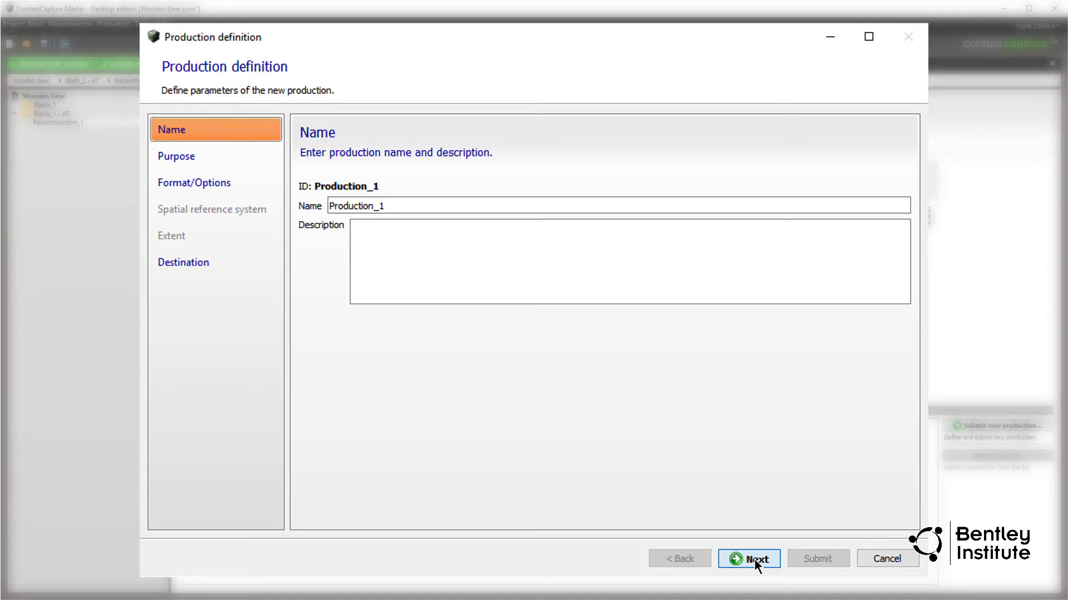
left_click(749, 558)
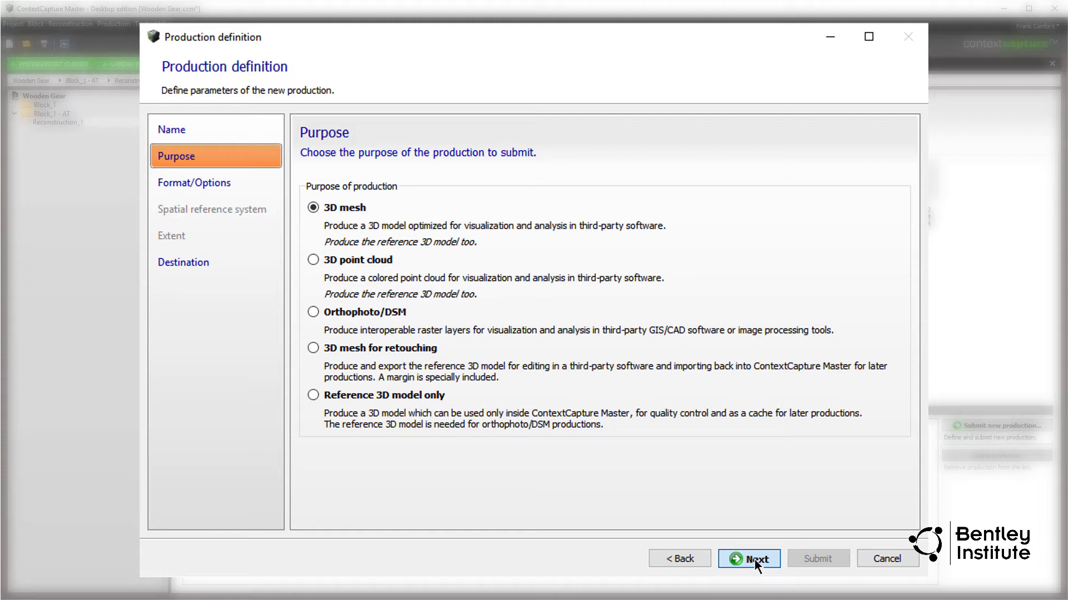
left_click(748, 558)
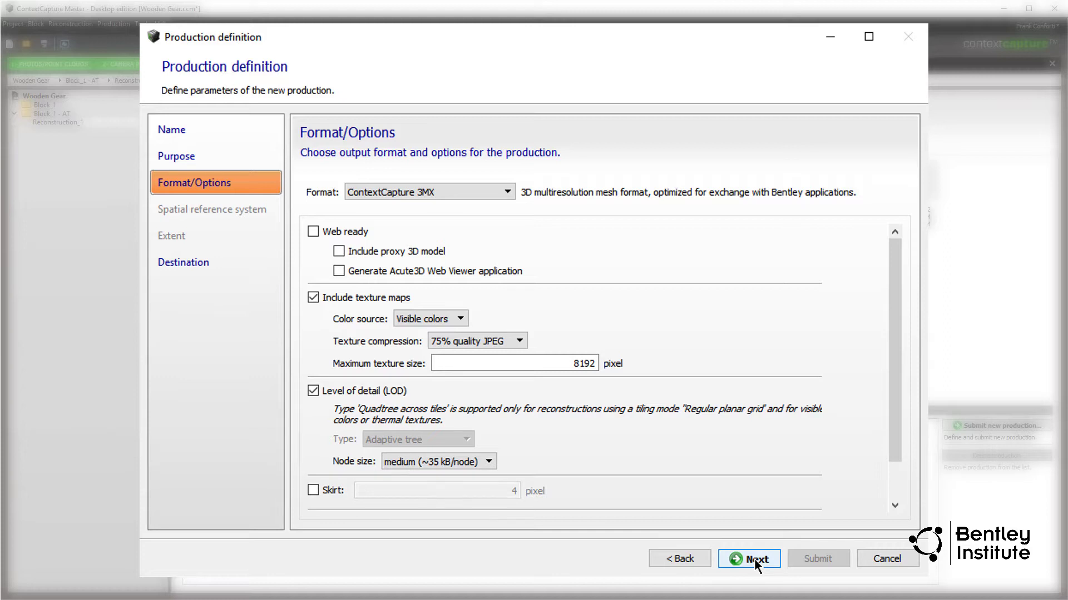
Keep ContextCapture 3MX as the output format and continue to the destination step.
left_click(504, 191)
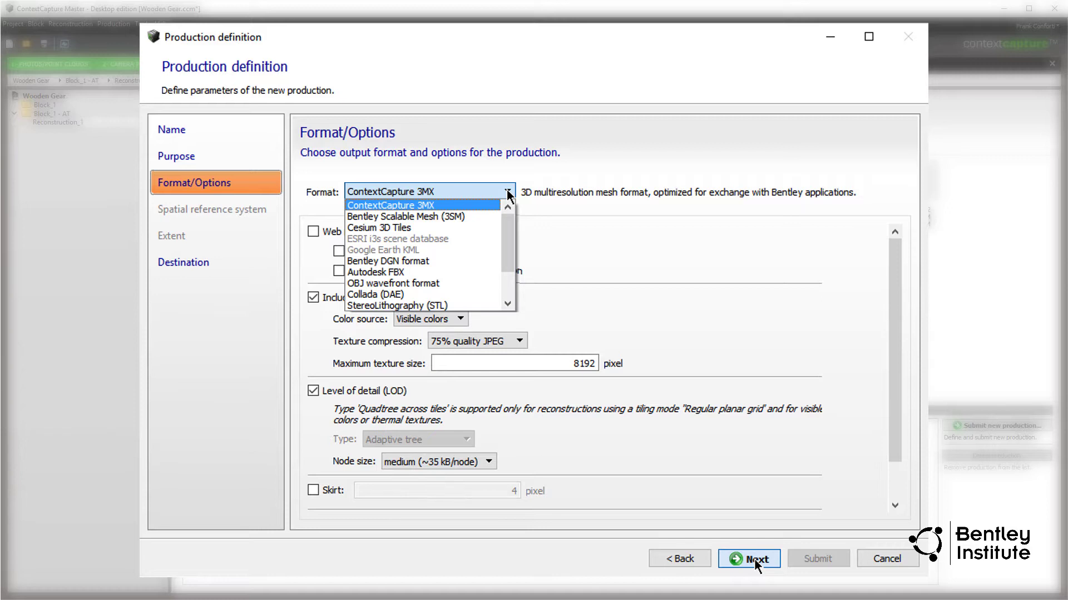
left_click(391, 204)
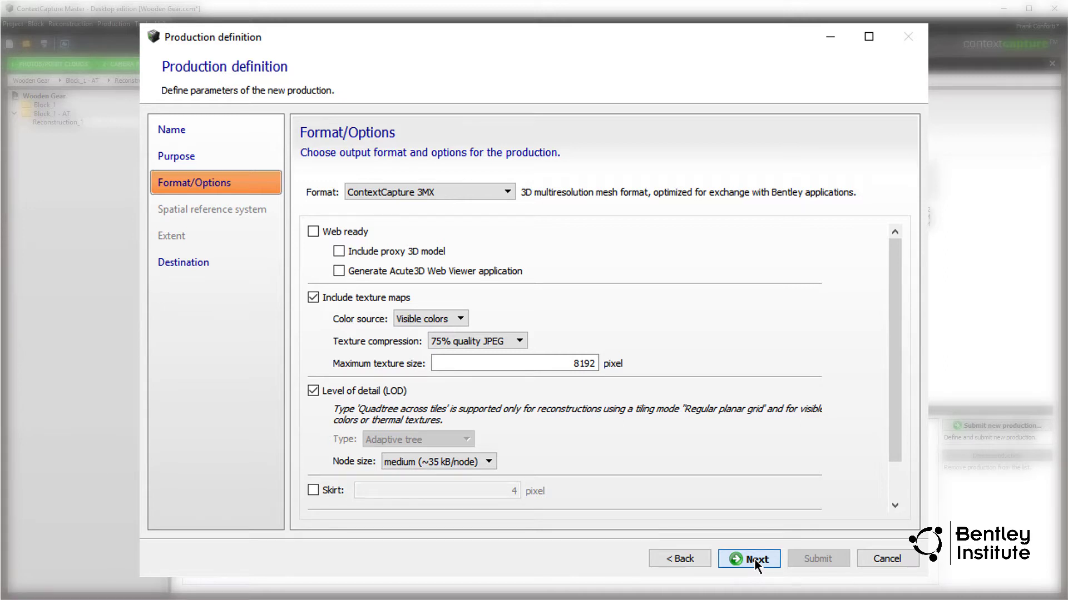
left_click(748, 559)
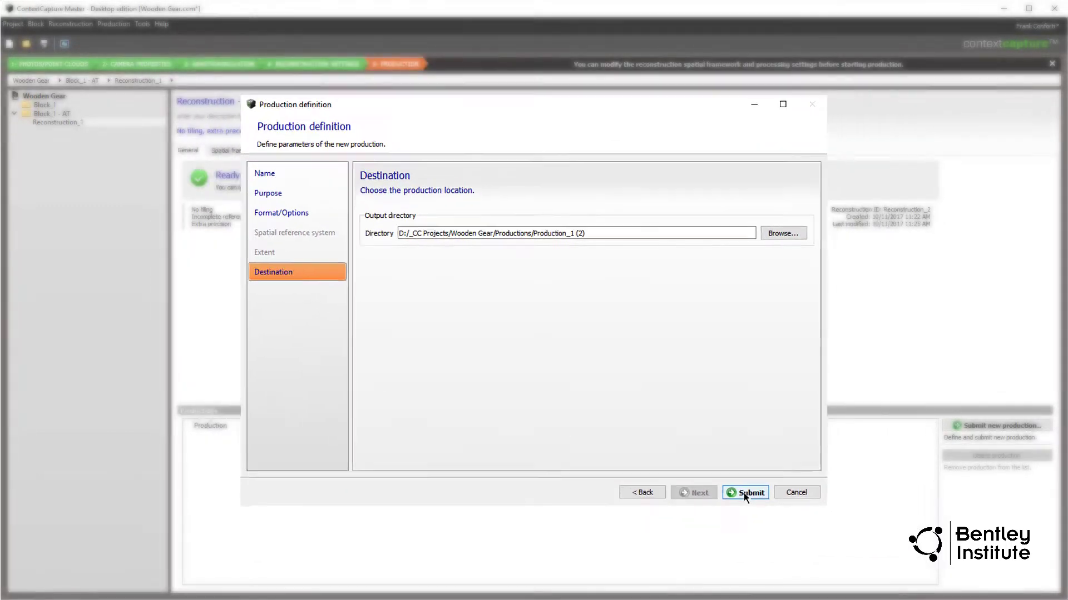
Submit Production_1 for processing and wait until it completes.
left_click(744, 492)
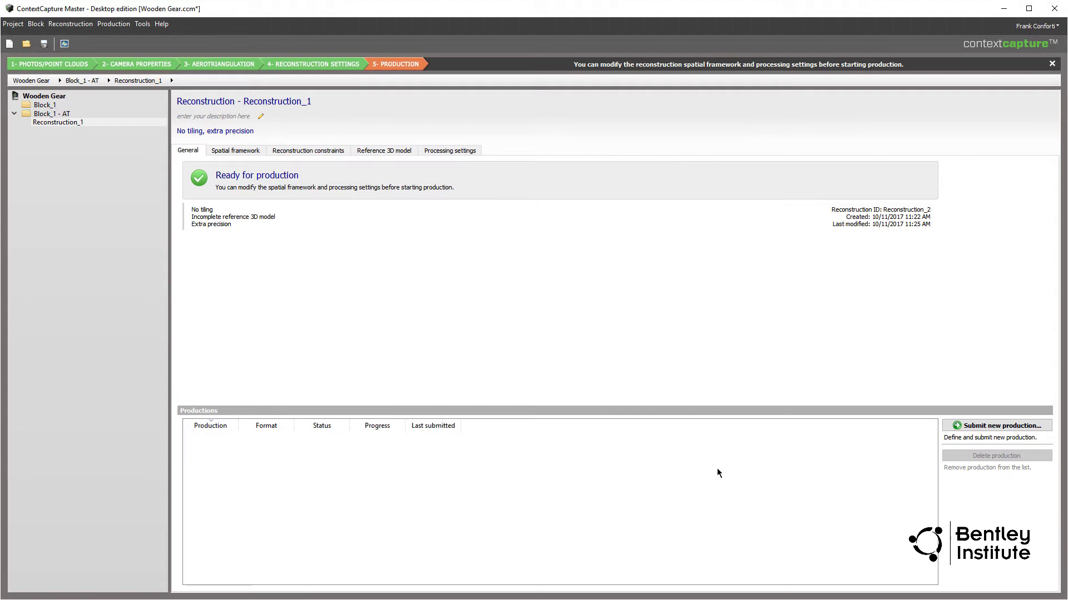
left_click(996, 426)
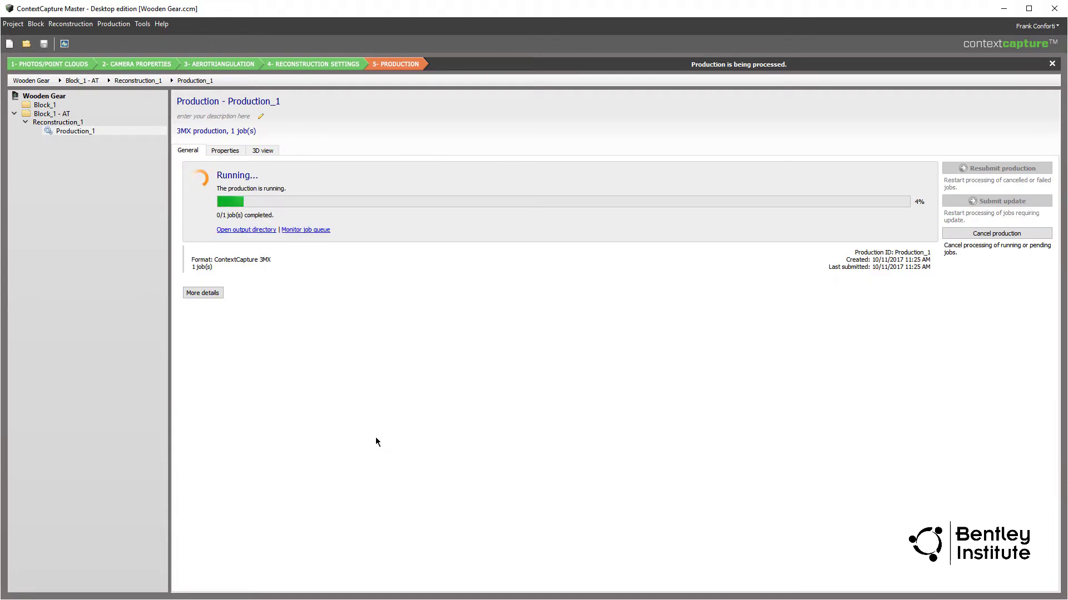
mouse_move(381, 441)
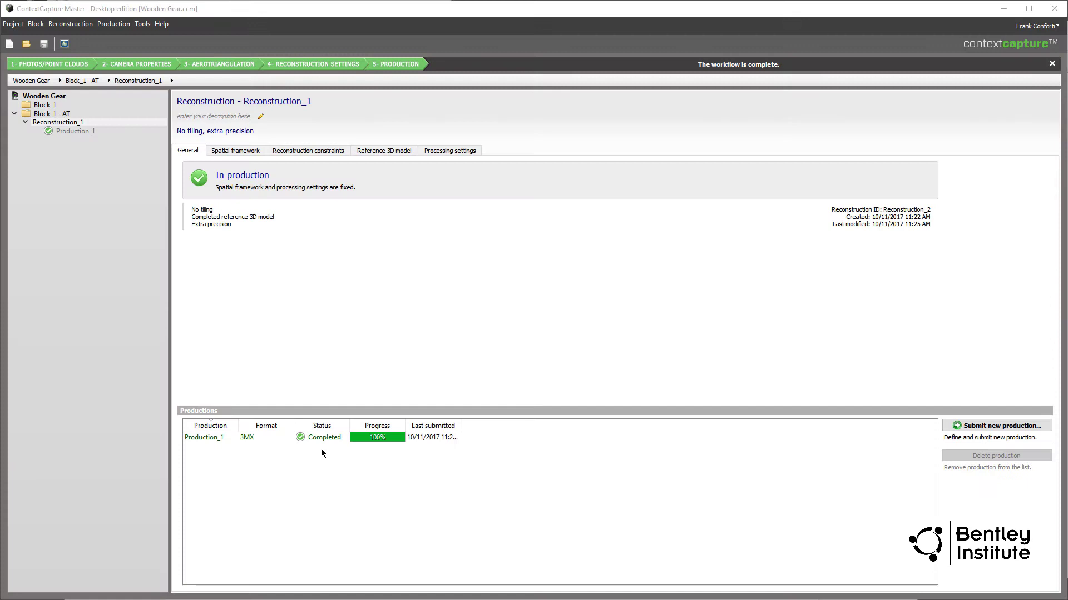
mouse_move(162, 271)
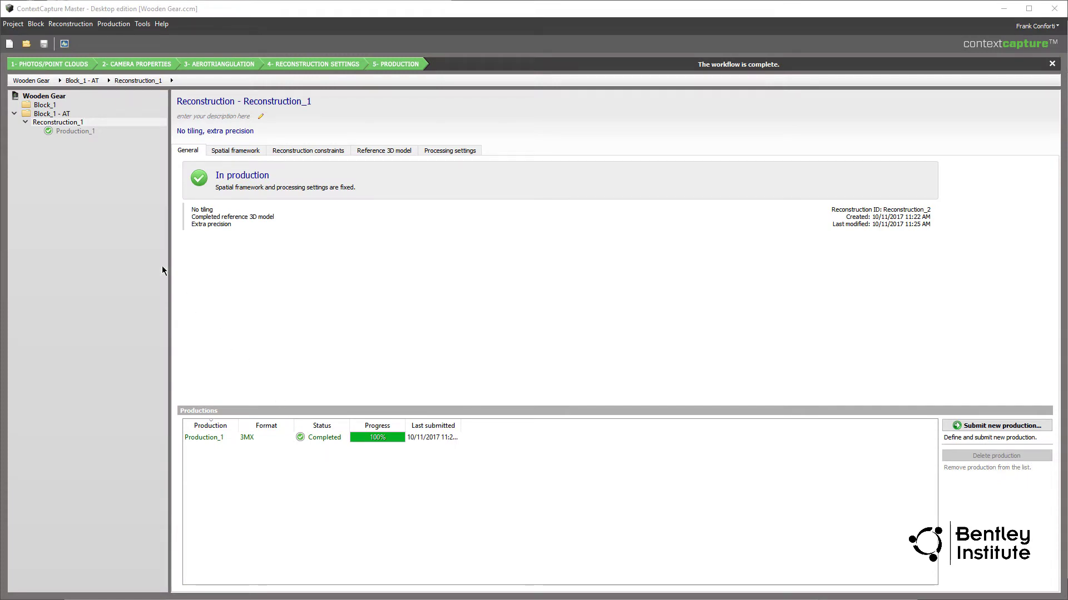
left_click(74, 132)
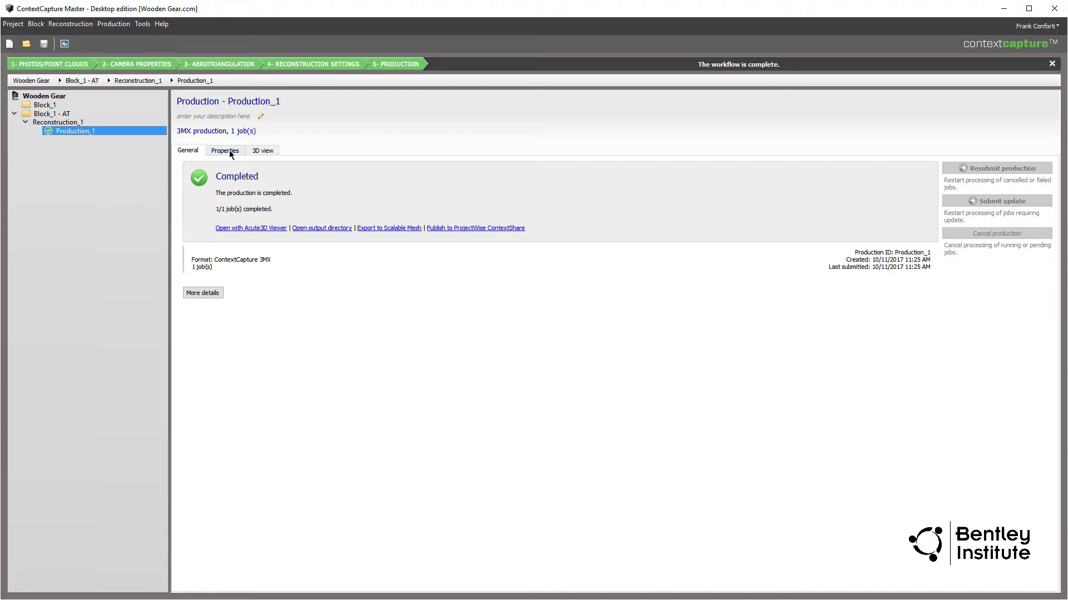
Preview the produced gear in the 3D view, then launch it in Acute3D Viewer.
left_click(262, 150)
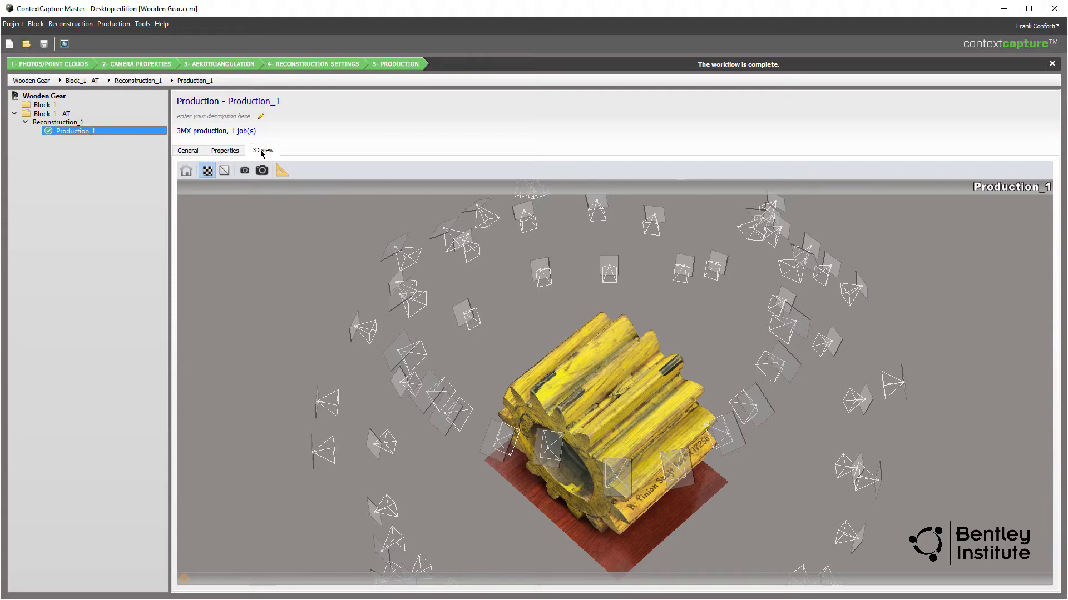
left_click(187, 150)
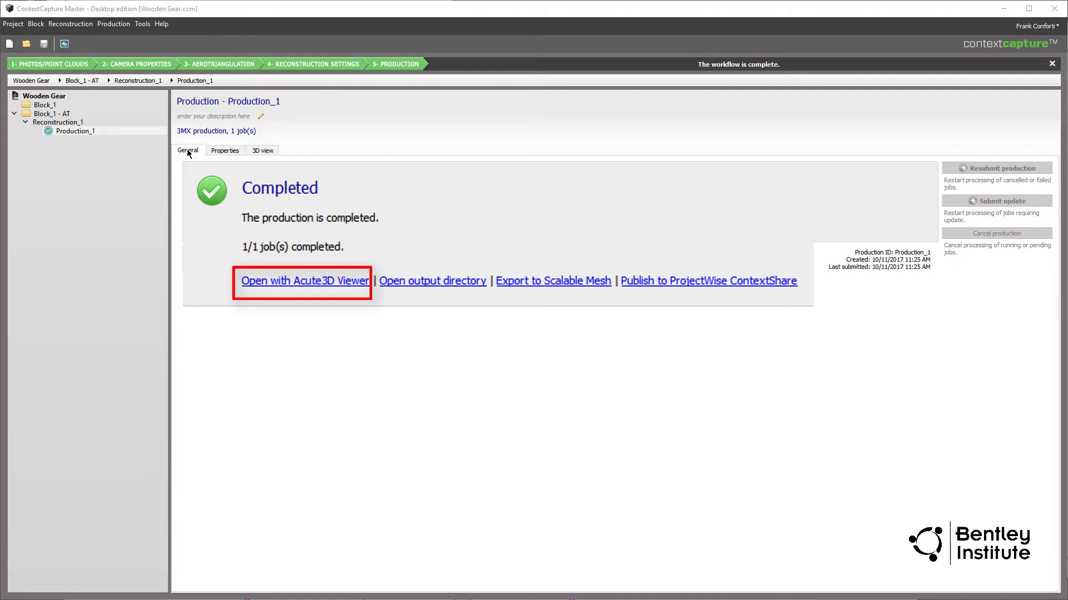
left_click(302, 280)
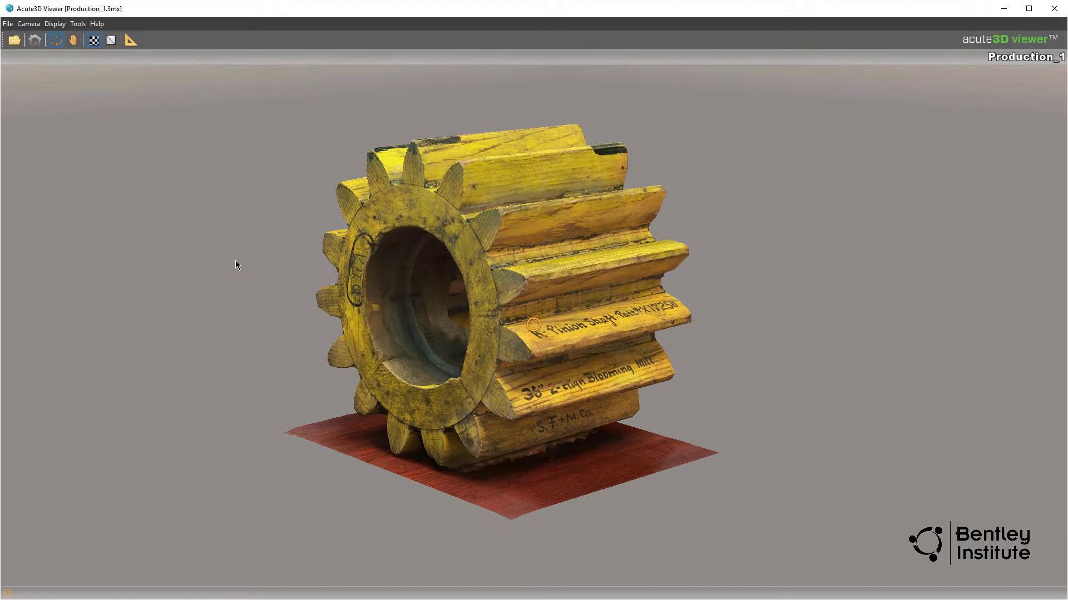
Reset to the Home view and orbit the textured gear over its top and lettered side.
left_click_drag(235, 264, 100, 298)
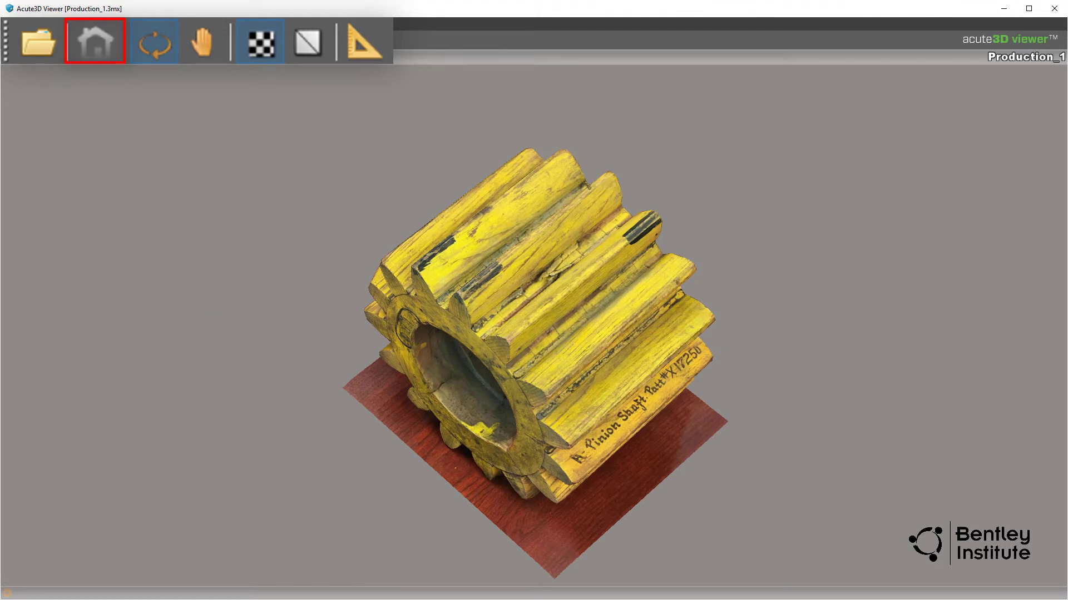
left_click(152, 41)
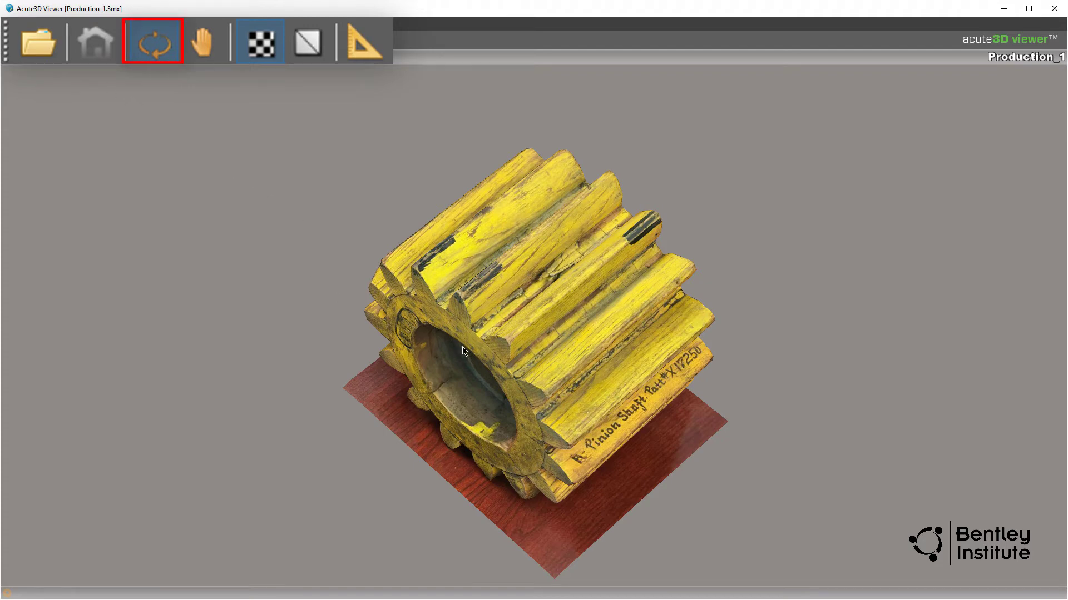
left_click_drag(463, 351, 322, 333)
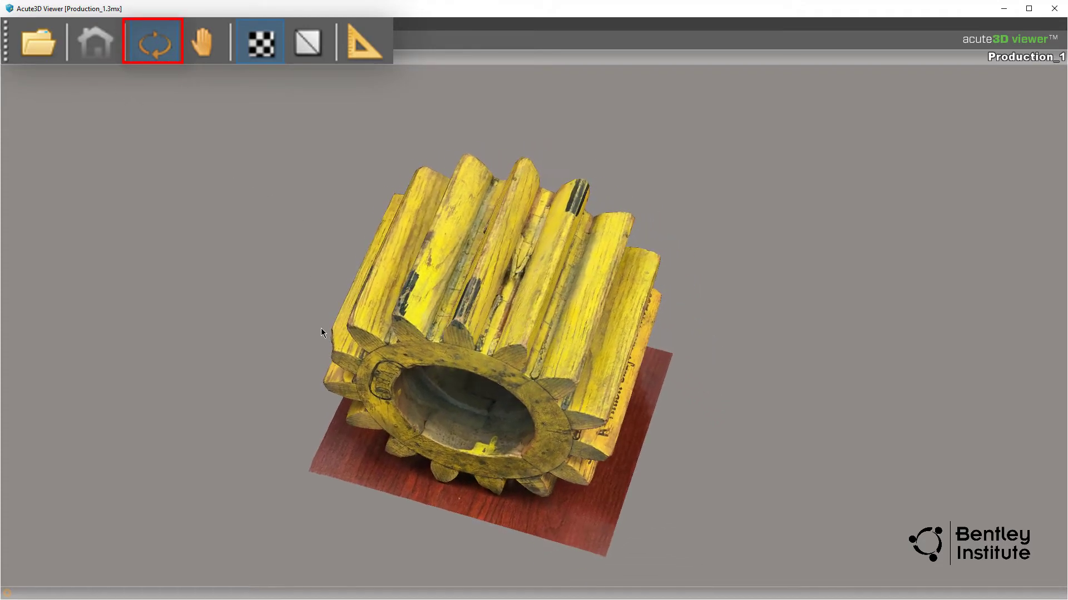
left_click_drag(322, 333, 392, 368)
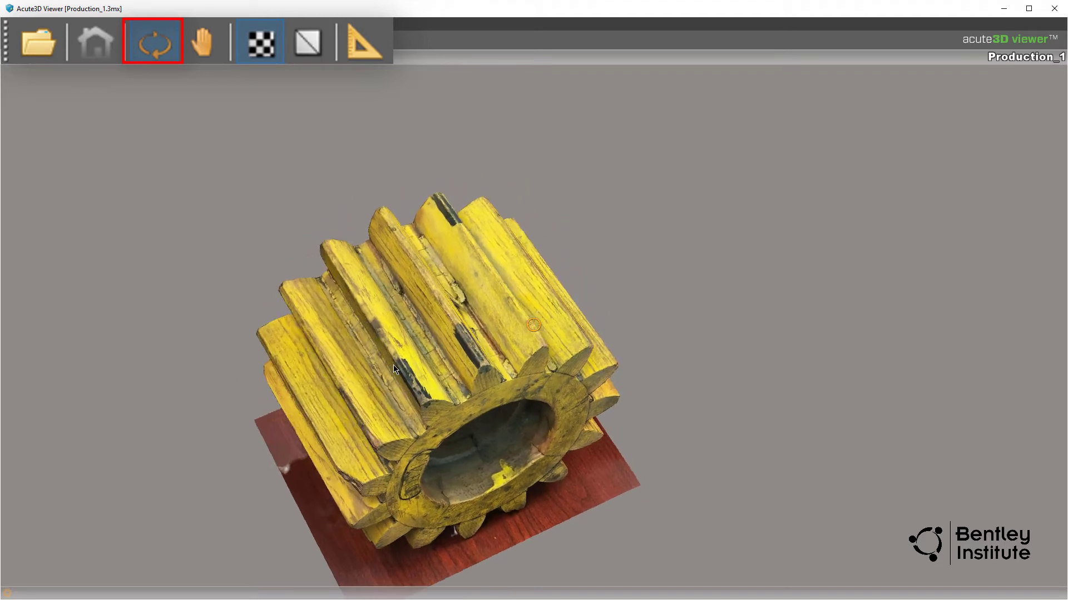
left_click_drag(395, 368, 462, 398)
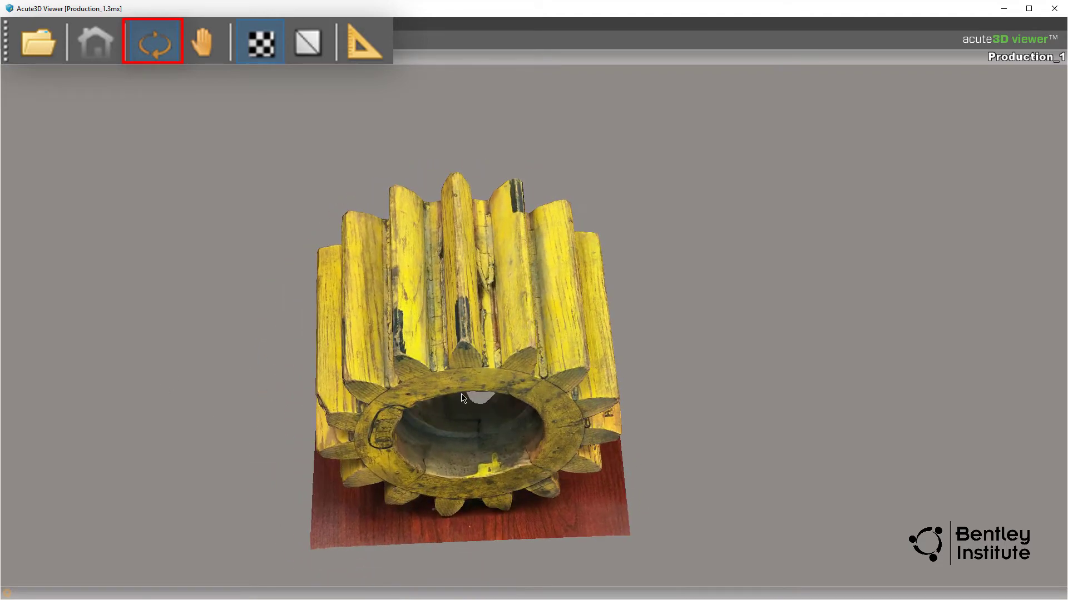
left_click_drag(462, 398, 500, 442)
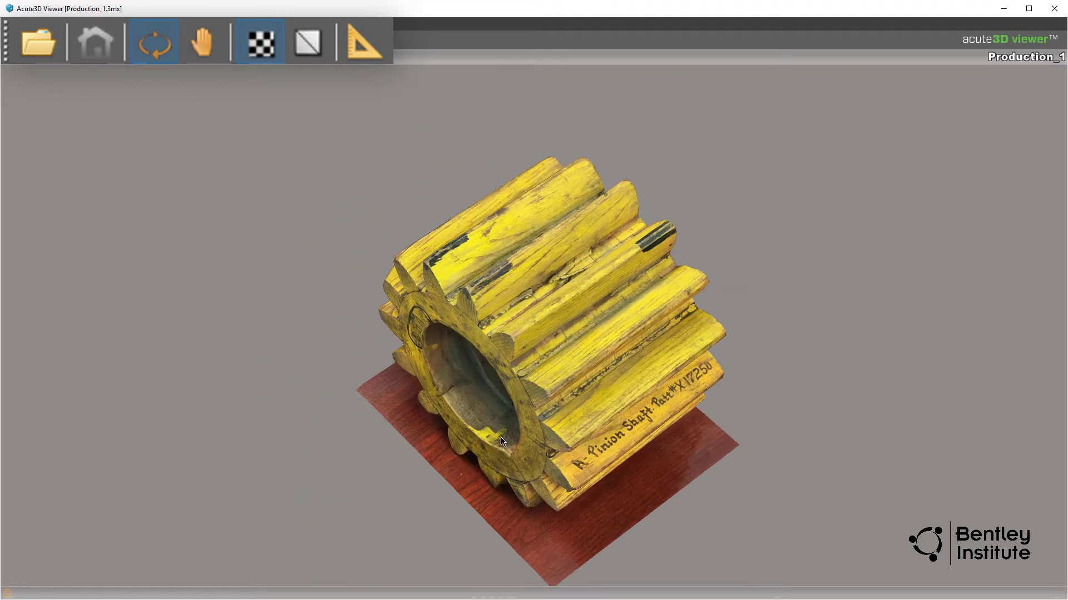
left_click_drag(500, 443, 606, 408)
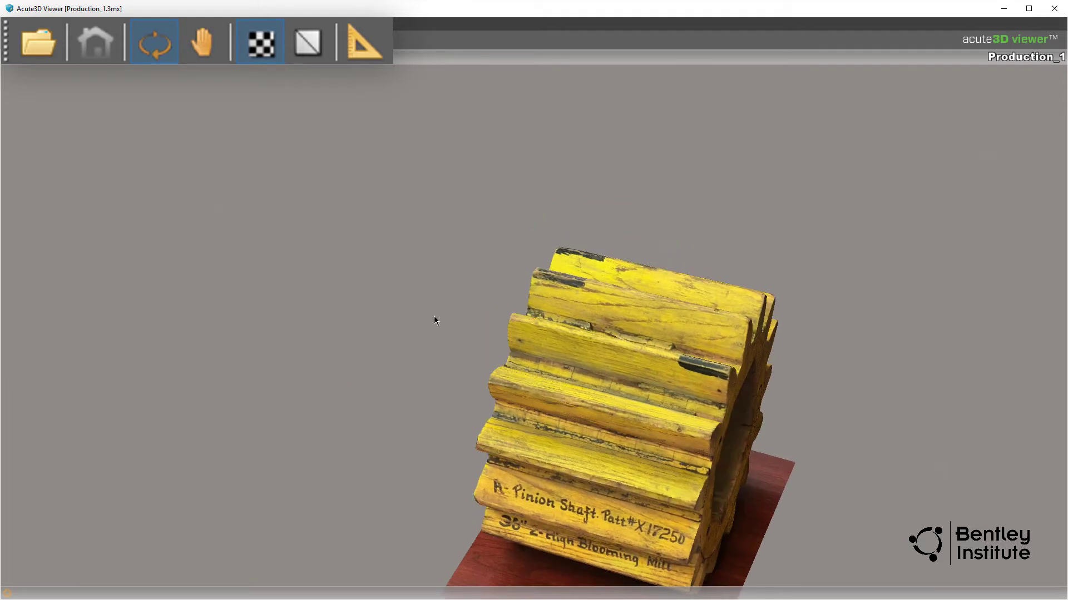
Pan the gear sideways and bring it back to the centre of the view.
left_click(204, 41)
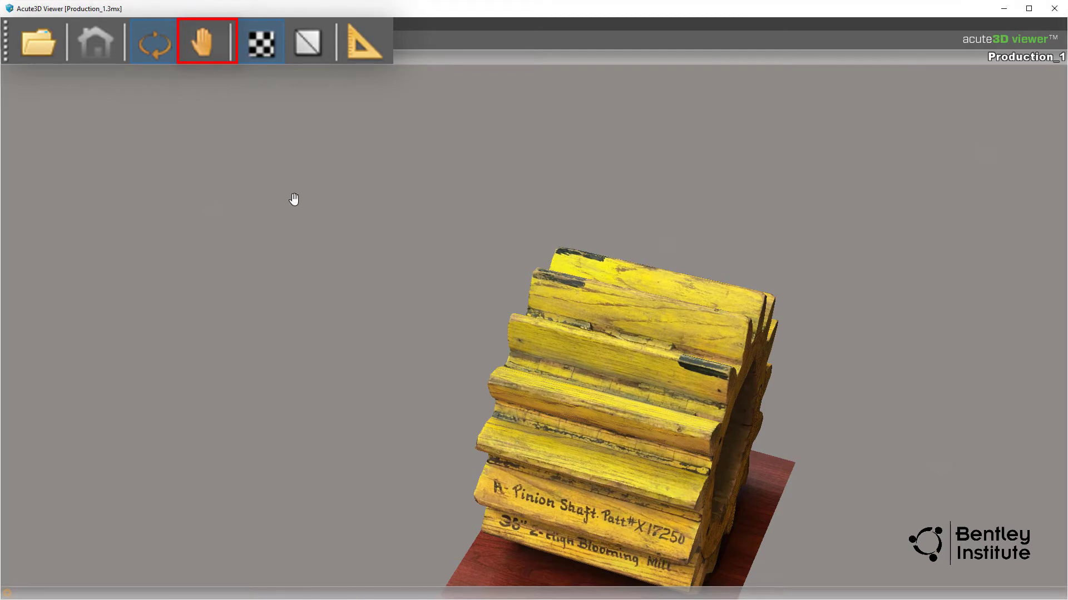
left_click_drag(293, 198, 64, 315)
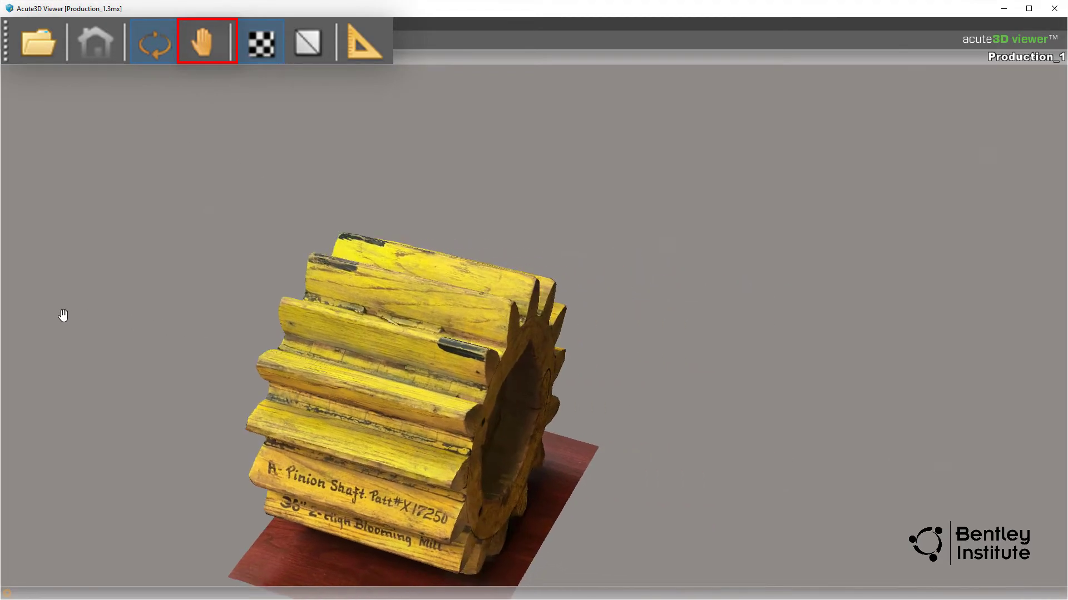
left_click_drag(62, 315, 366, 326)
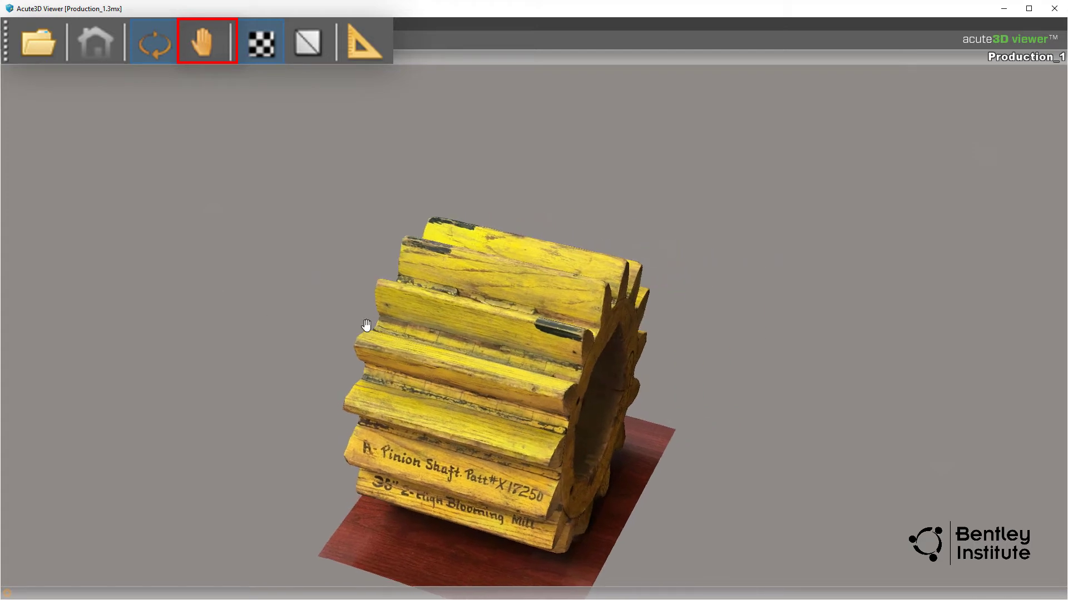
left_click_drag(366, 325, 436, 389)
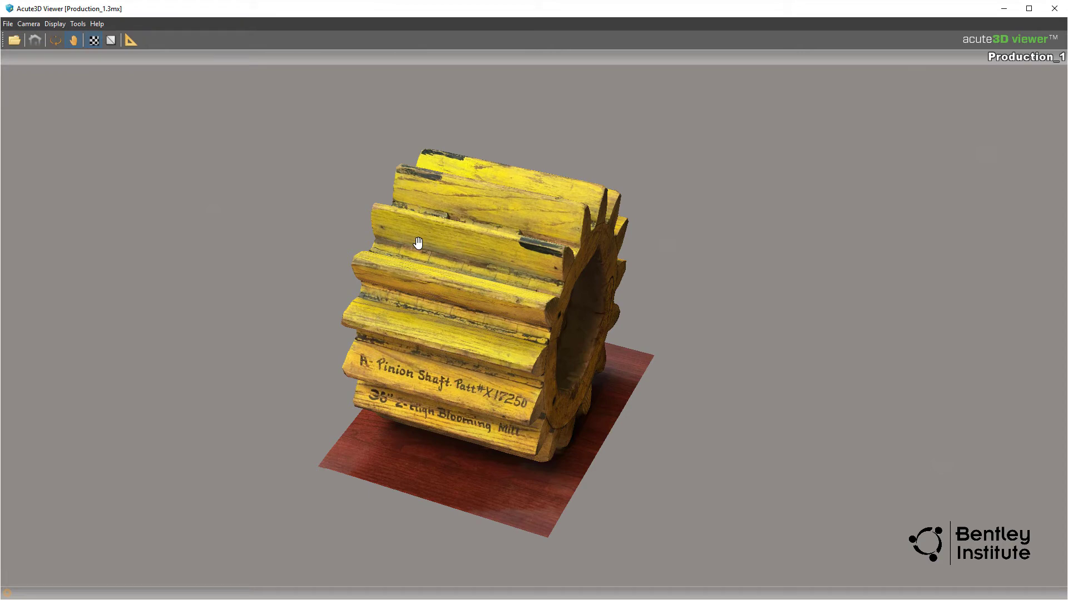
mouse_move(144, 108)
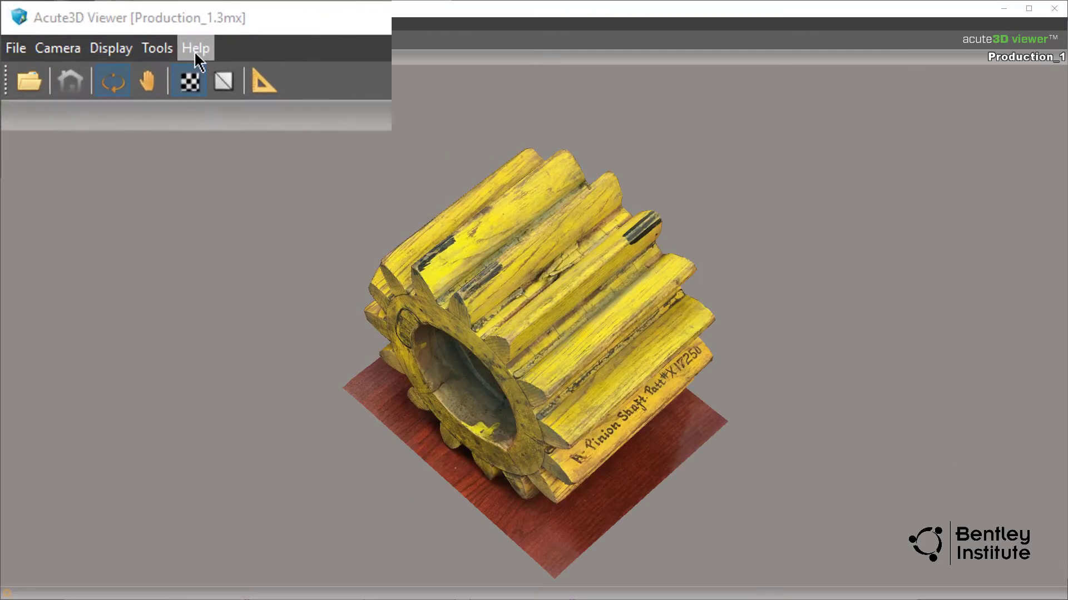
left_click(196, 48)
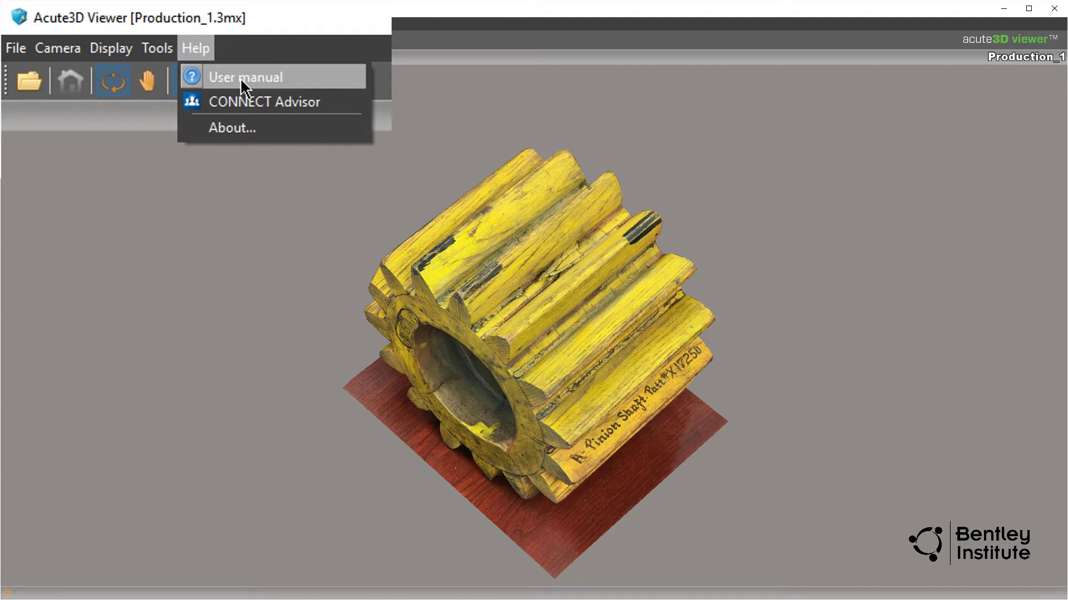
left_click(244, 77)
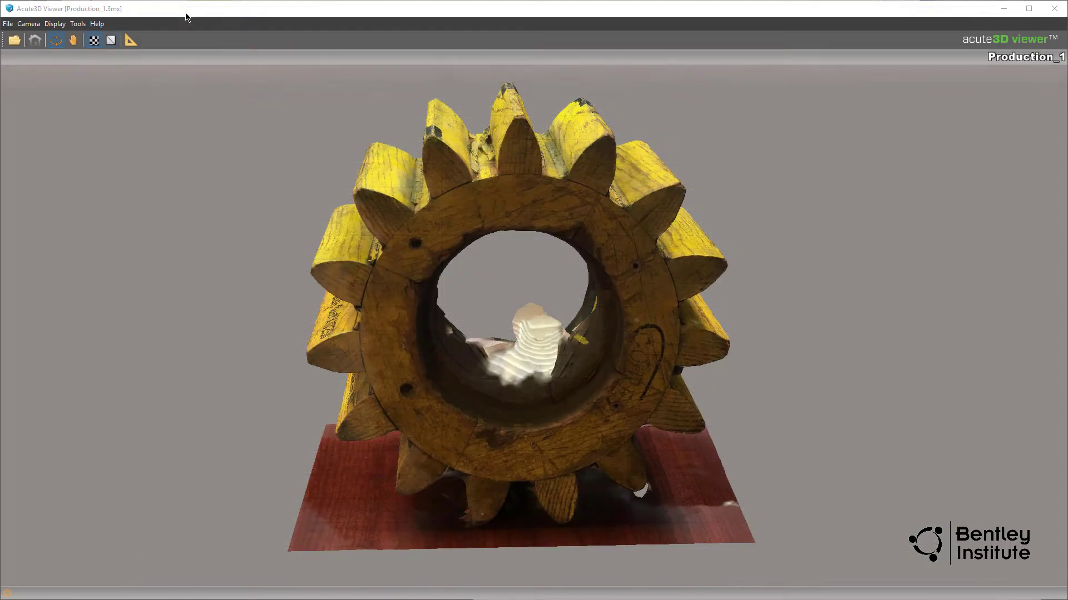
mouse_move(214, 29)
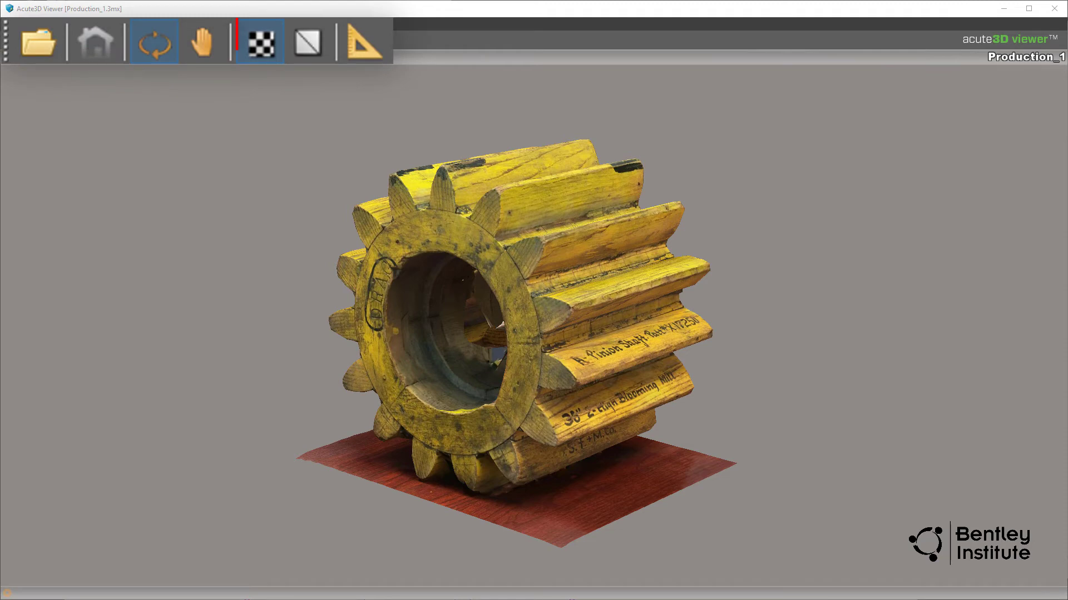
Display the gear as untextured grey mesh with its triangle wireframe overlaid.
left_click(259, 42)
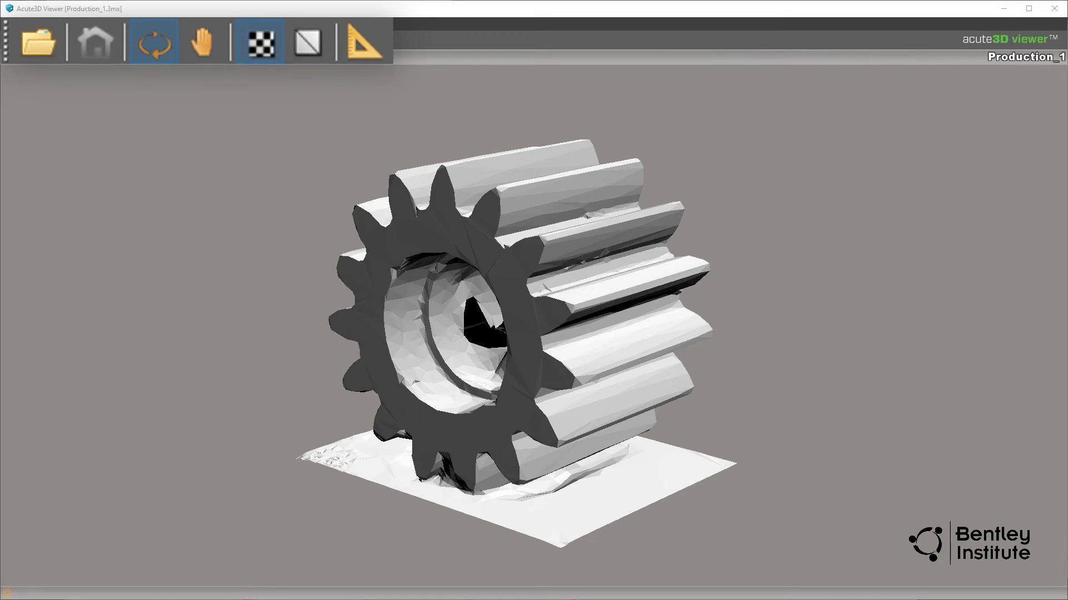
left_click(306, 41)
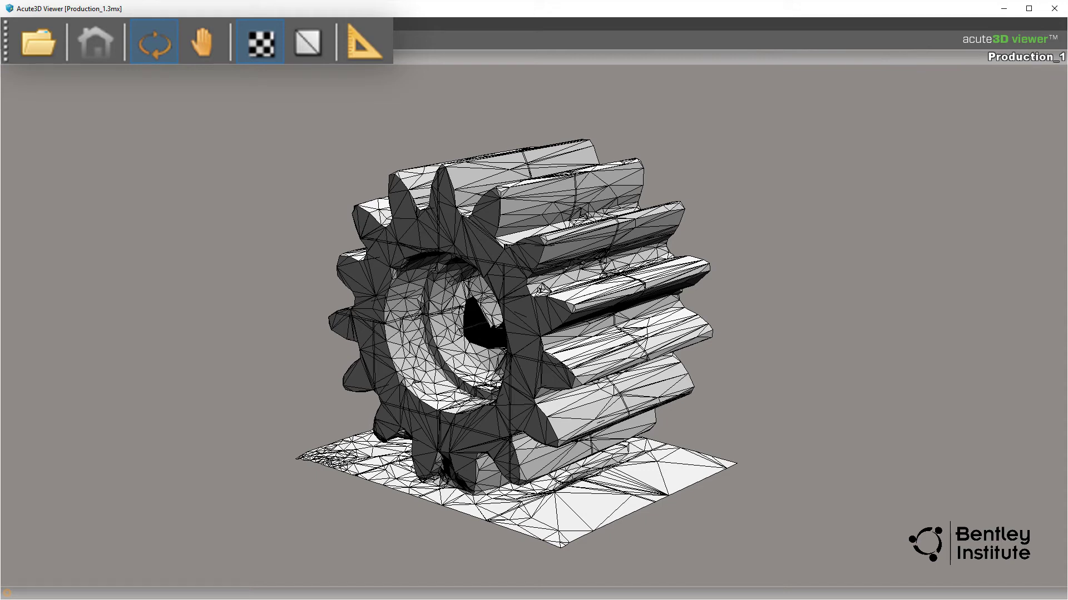
left_click(259, 41)
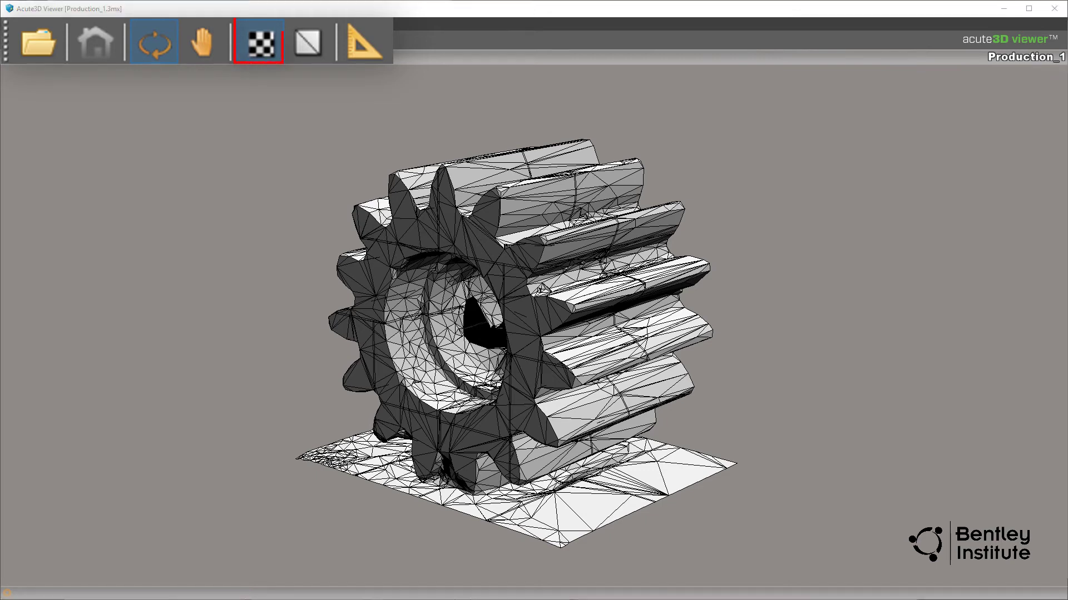
left_click(257, 42)
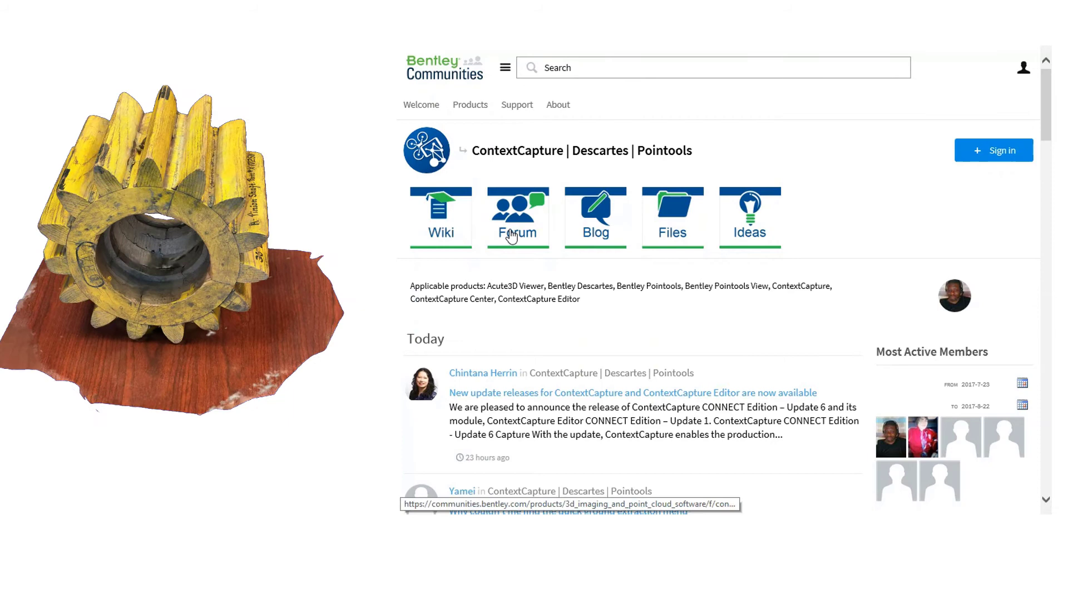
Browse the community's forum questions, then switch to its Wiki listing.
left_click(517, 217)
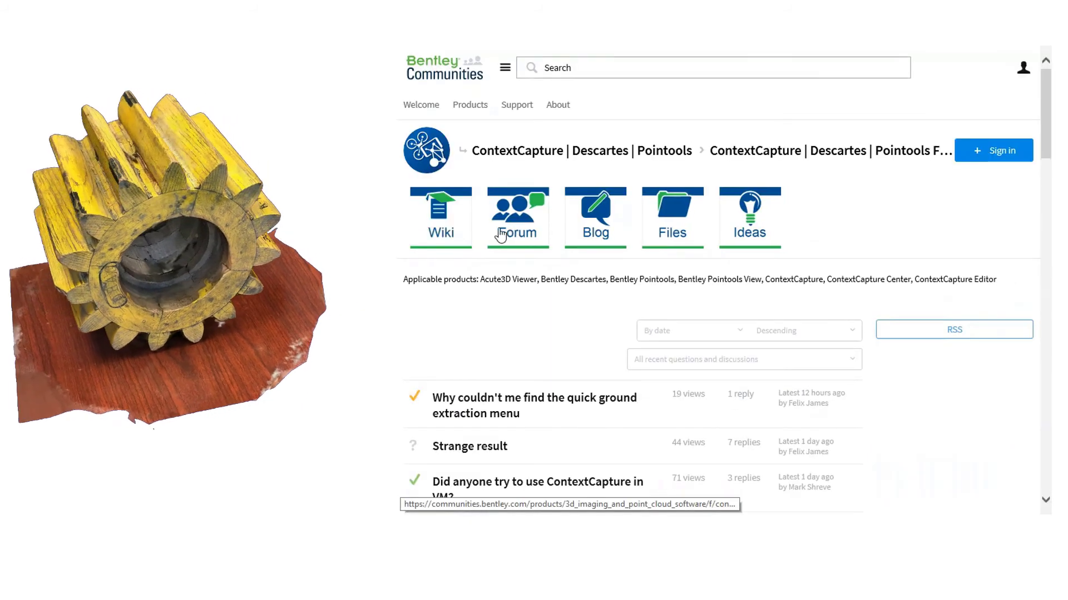
left_click(440, 218)
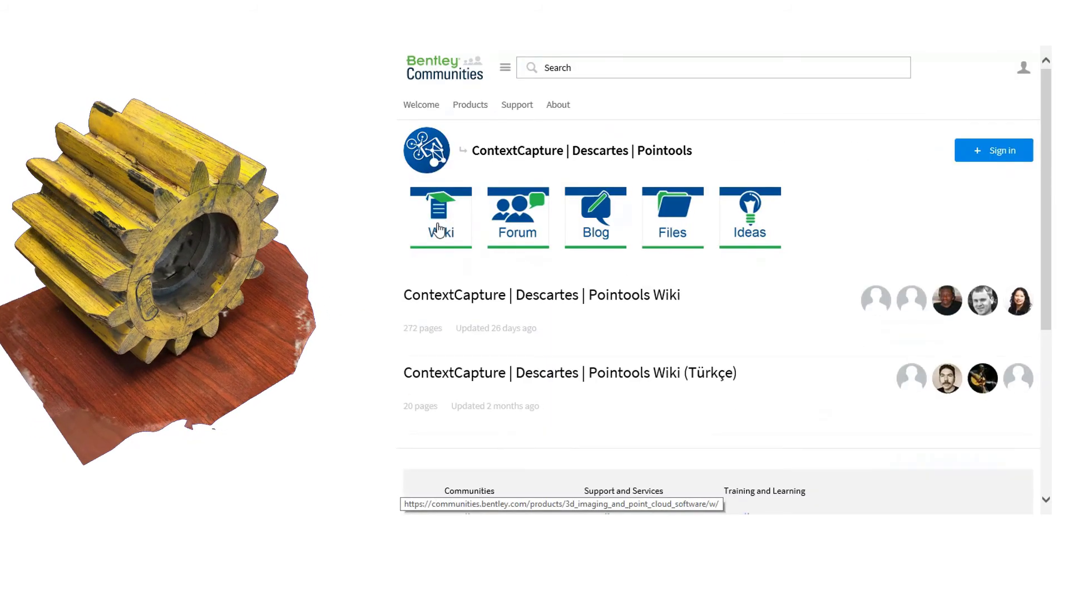